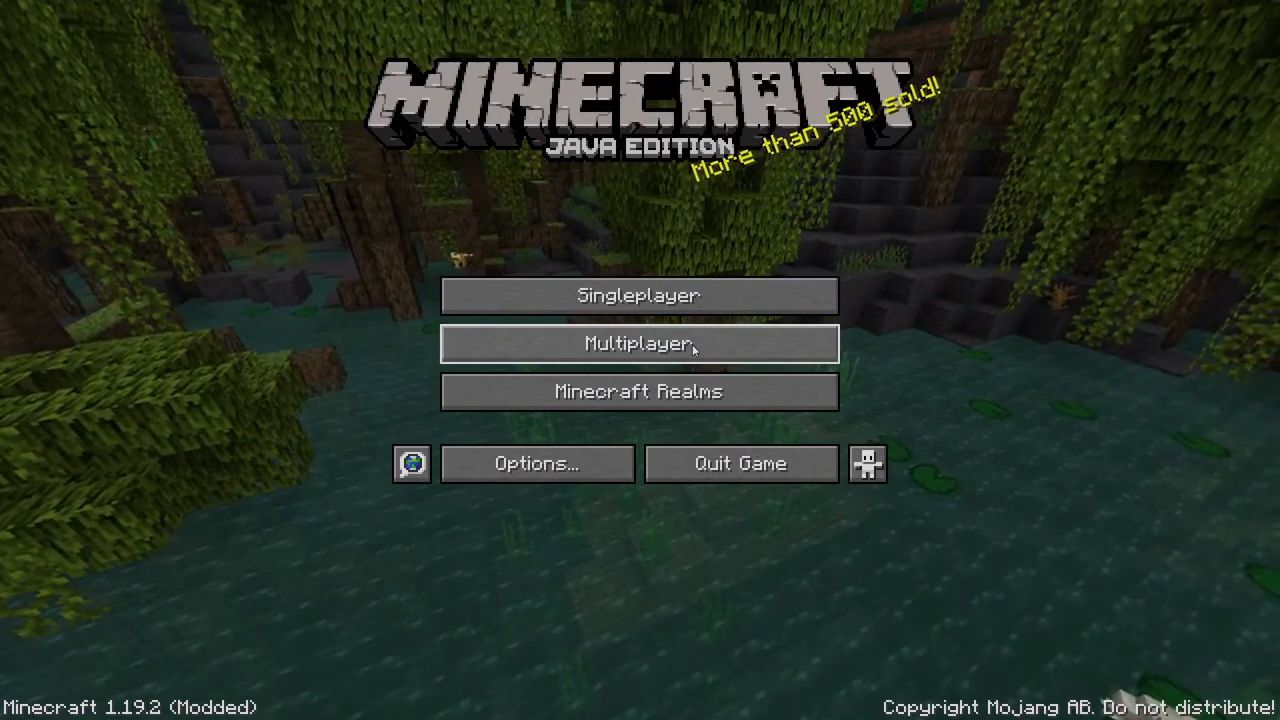
Open the multiplayer server list from the title screen.
{"action": "left_click", "coordinate": [639, 343]}
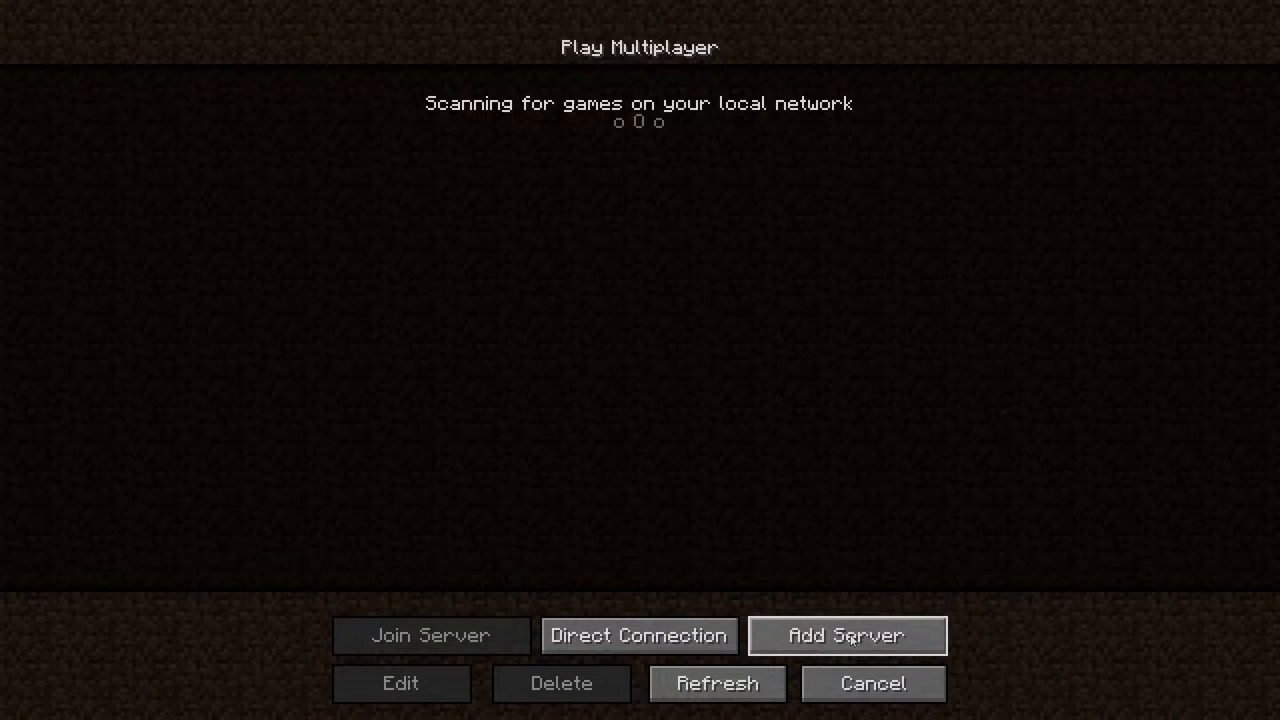
Add a new server entry named 'Hypixel', then switch to the Hypixel support page.
{"action": "left_click", "coordinate": [845, 635]}
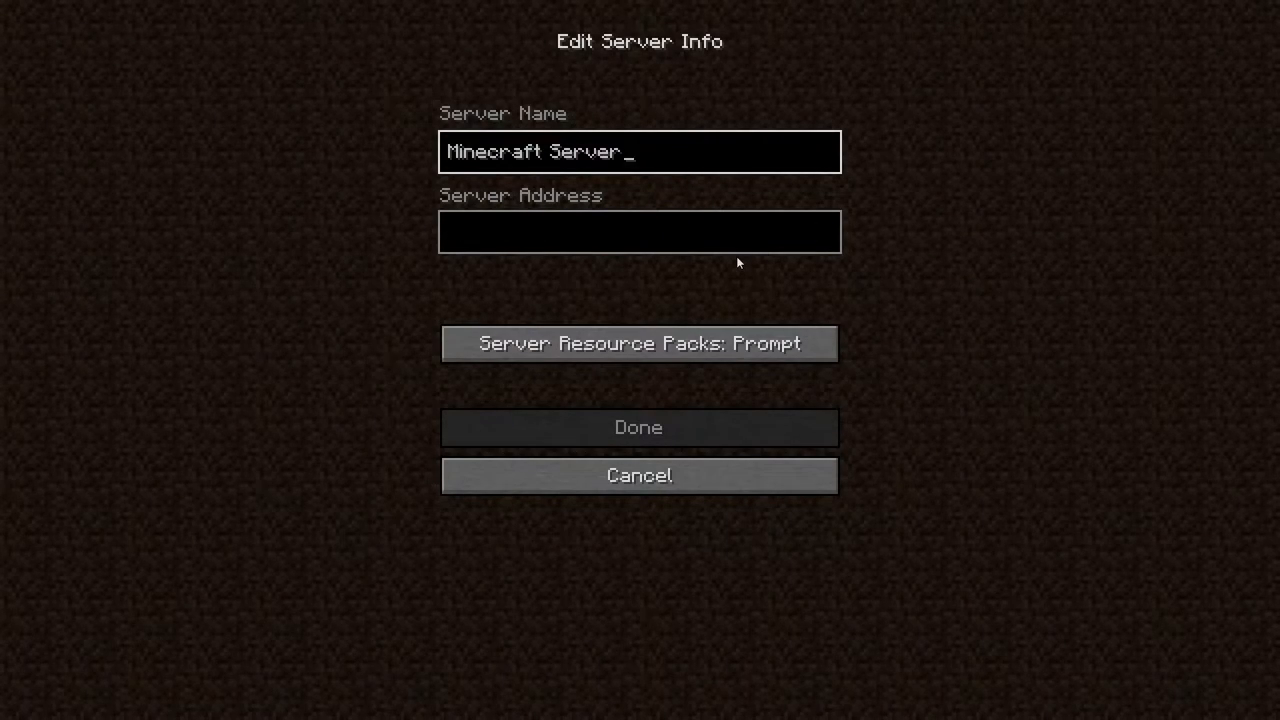
{"action": "mouse_move", "coordinate": [483, 238]}
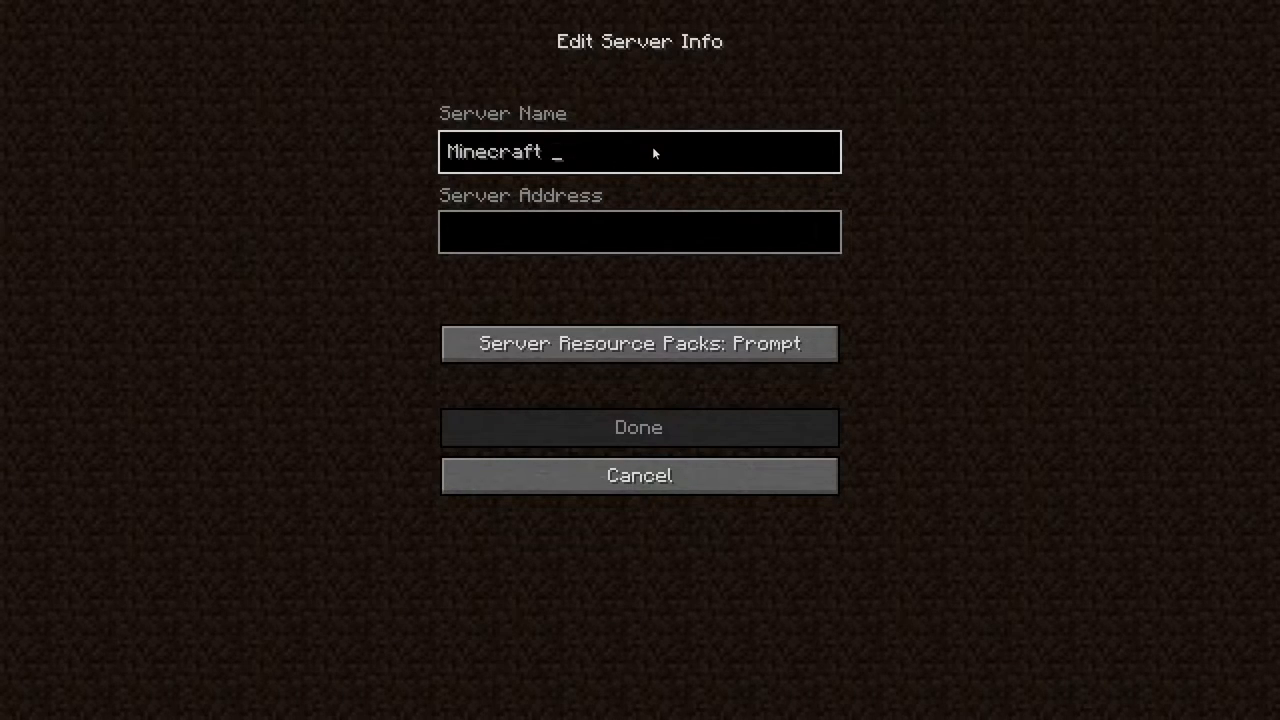
{"action": "type", "text": "Hypi"}
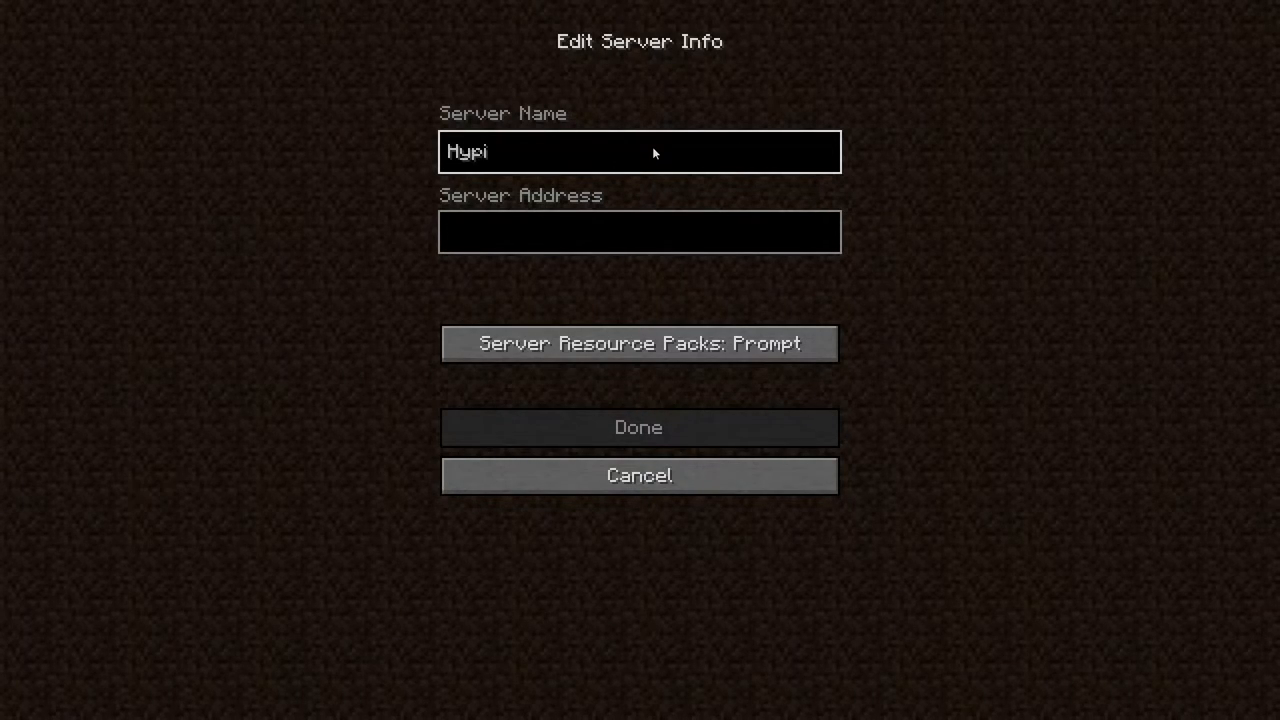
{"action": "type", "text": "xel"}
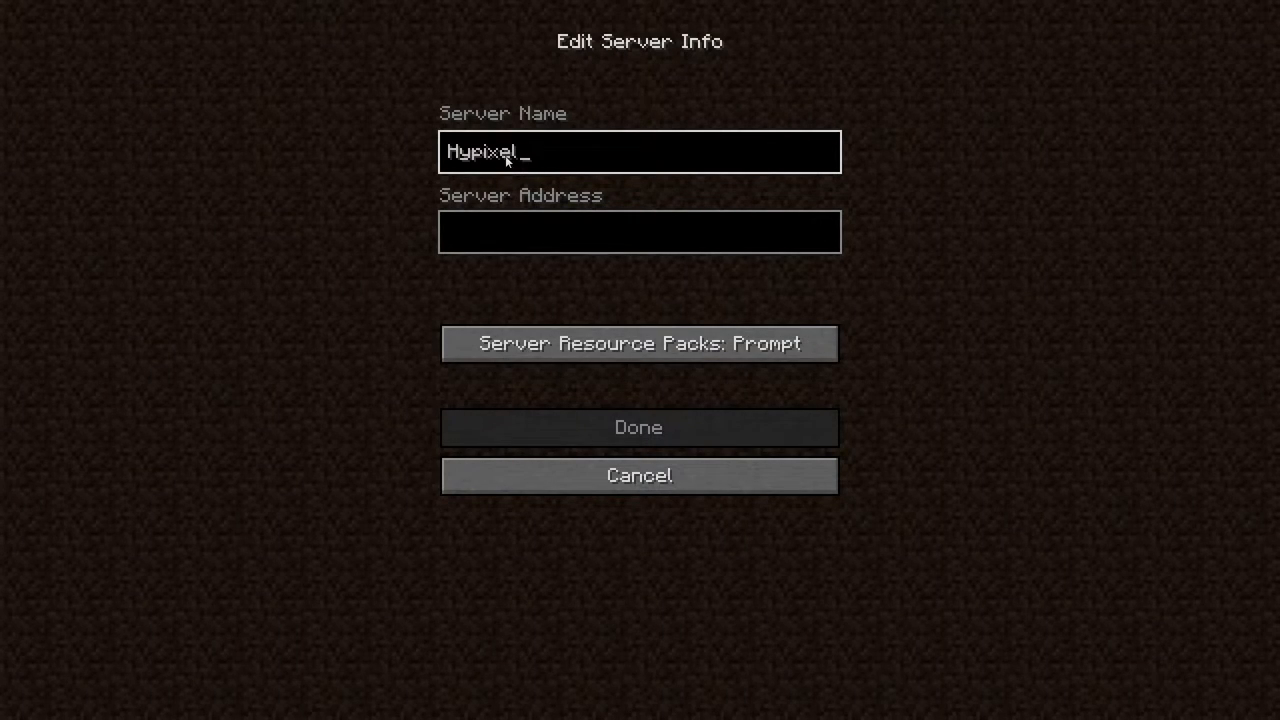
{"action": "left_click", "coordinate": [639, 231]}
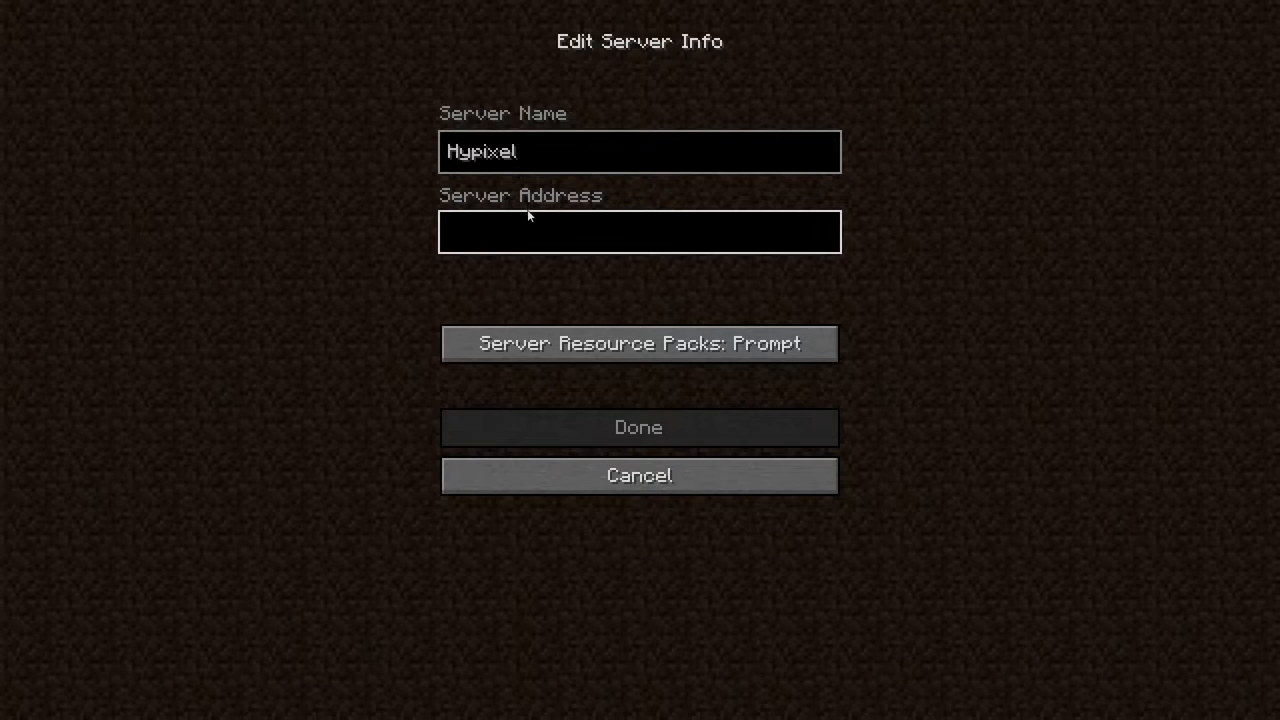
{"action": "left_click", "coordinate": [639, 231]}
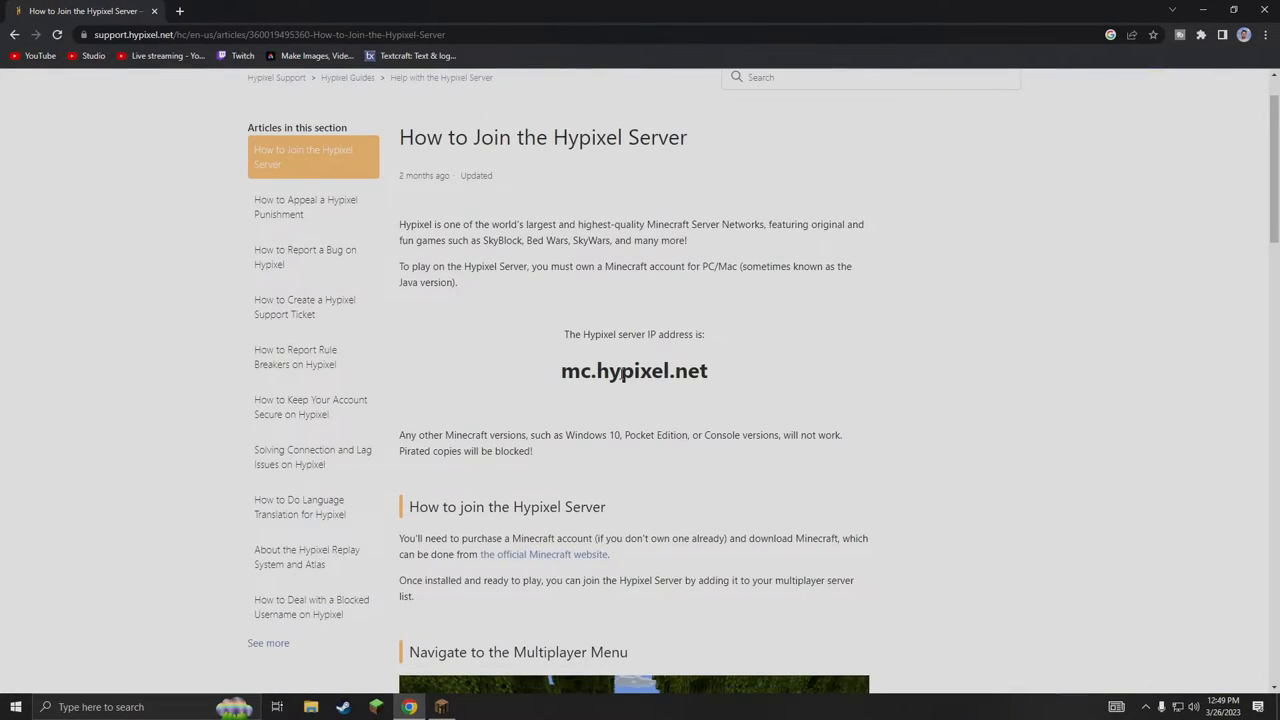
Copy the address mc.hypixel.net from the Hypixel support article.
{"action": "double_click", "coordinate": [634, 370]}
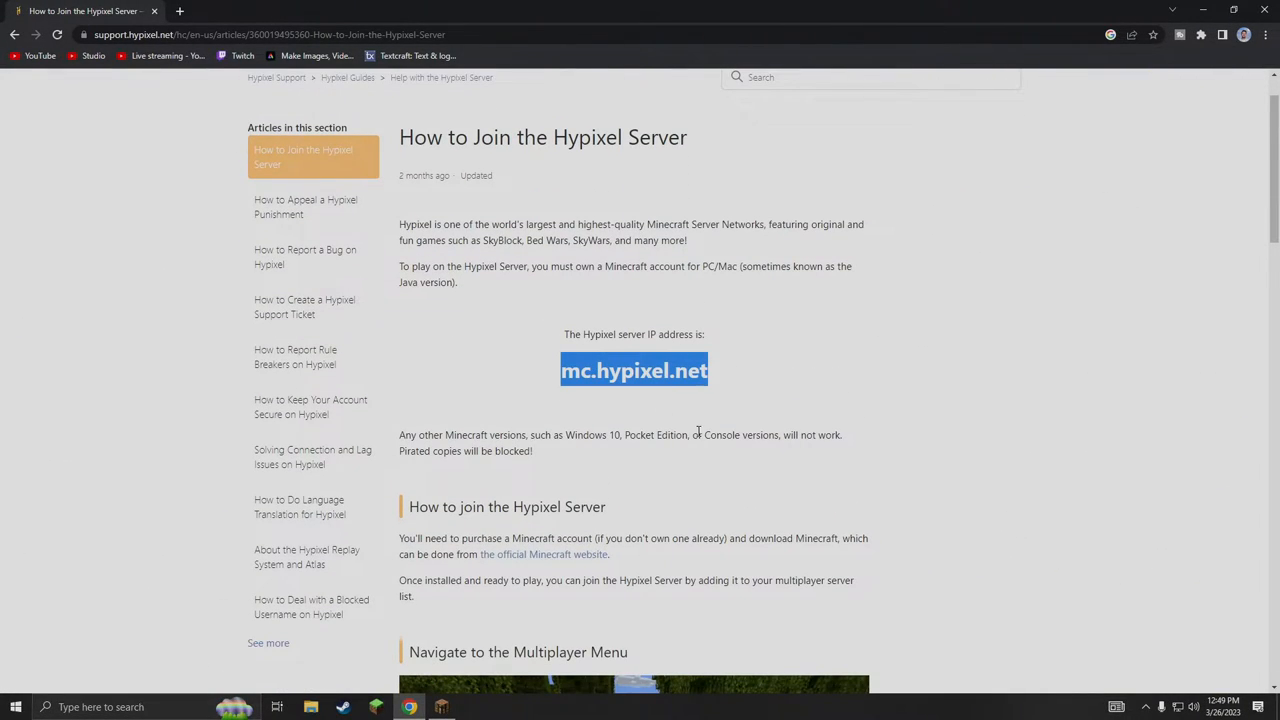
{"action": "mouse_move", "coordinate": [614, 538]}
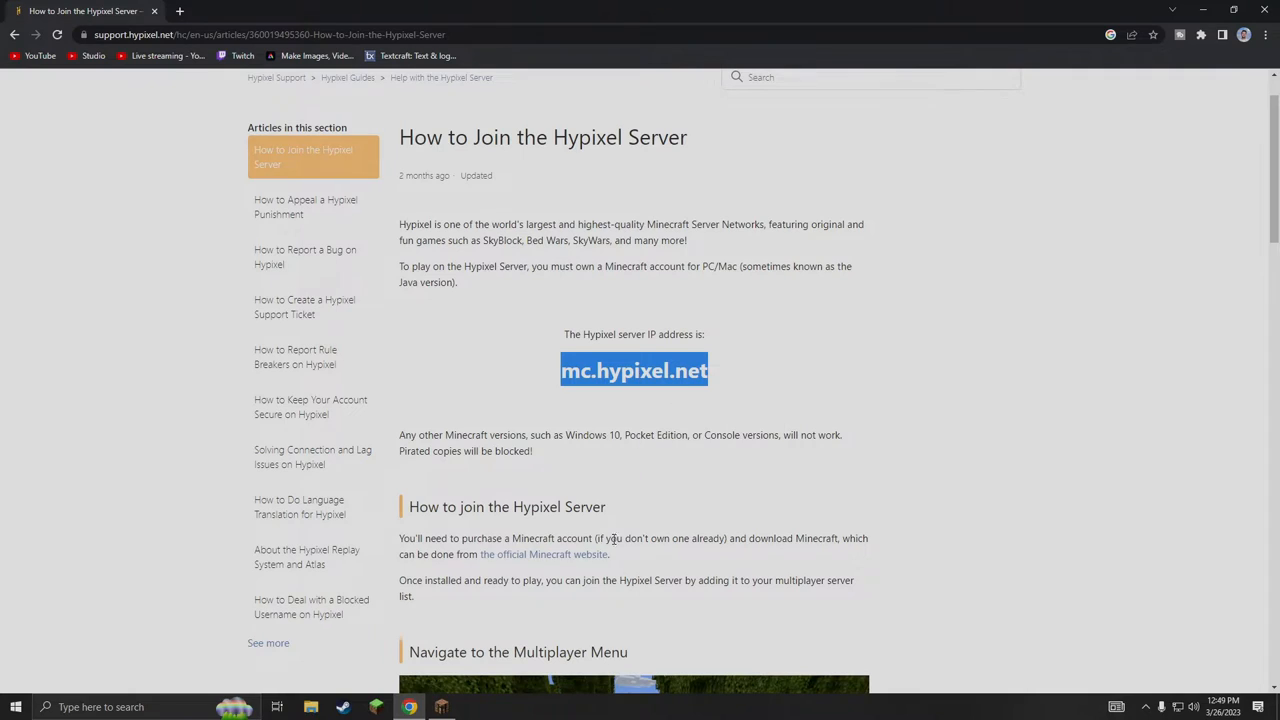
{"action": "left_click", "coordinate": [440, 707]}
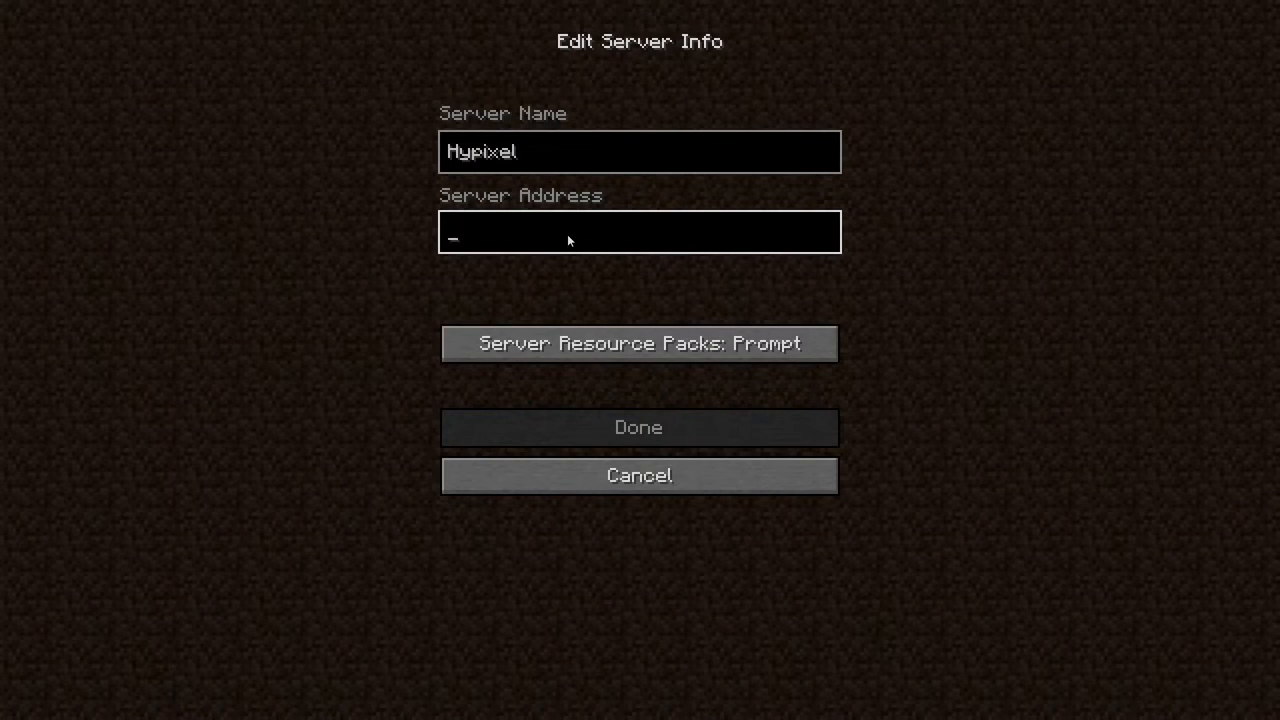
Enter mc.hypixel.net as the Hypixel server address and save the entry.
{"action": "type", "text": "mc.hypixel.net"}
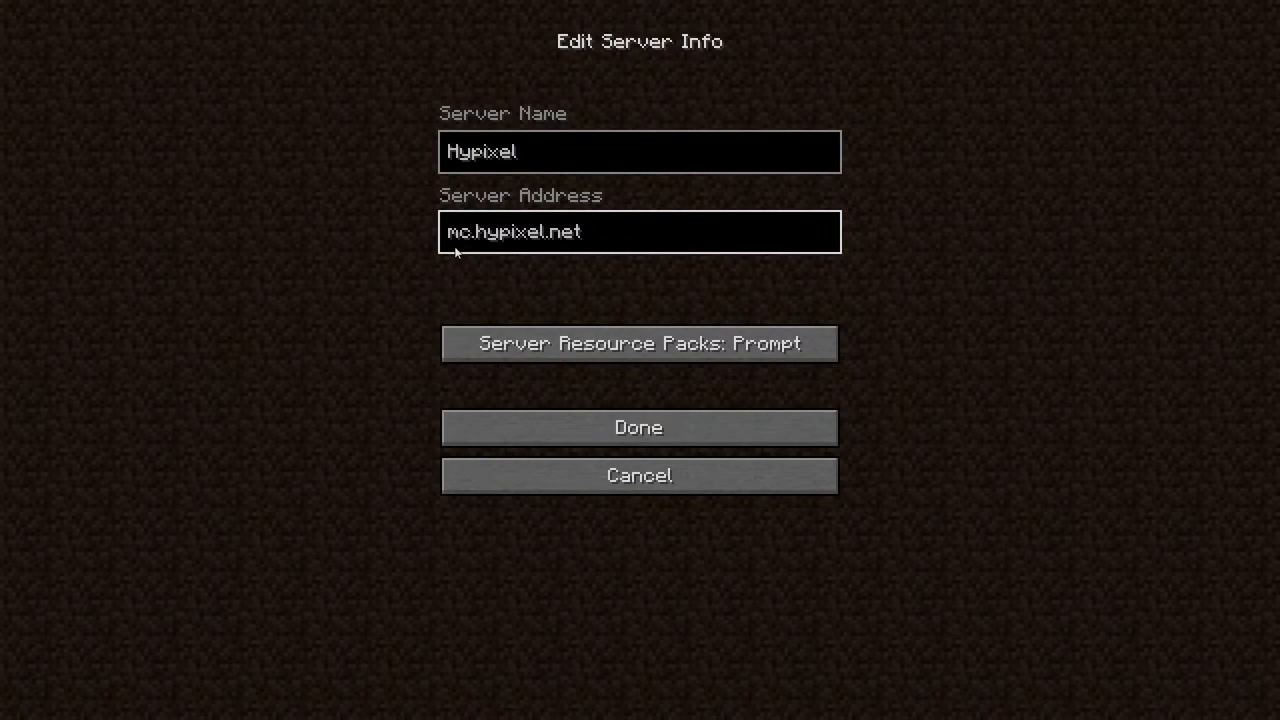
{"action": "mouse_move", "coordinate": [733, 412]}
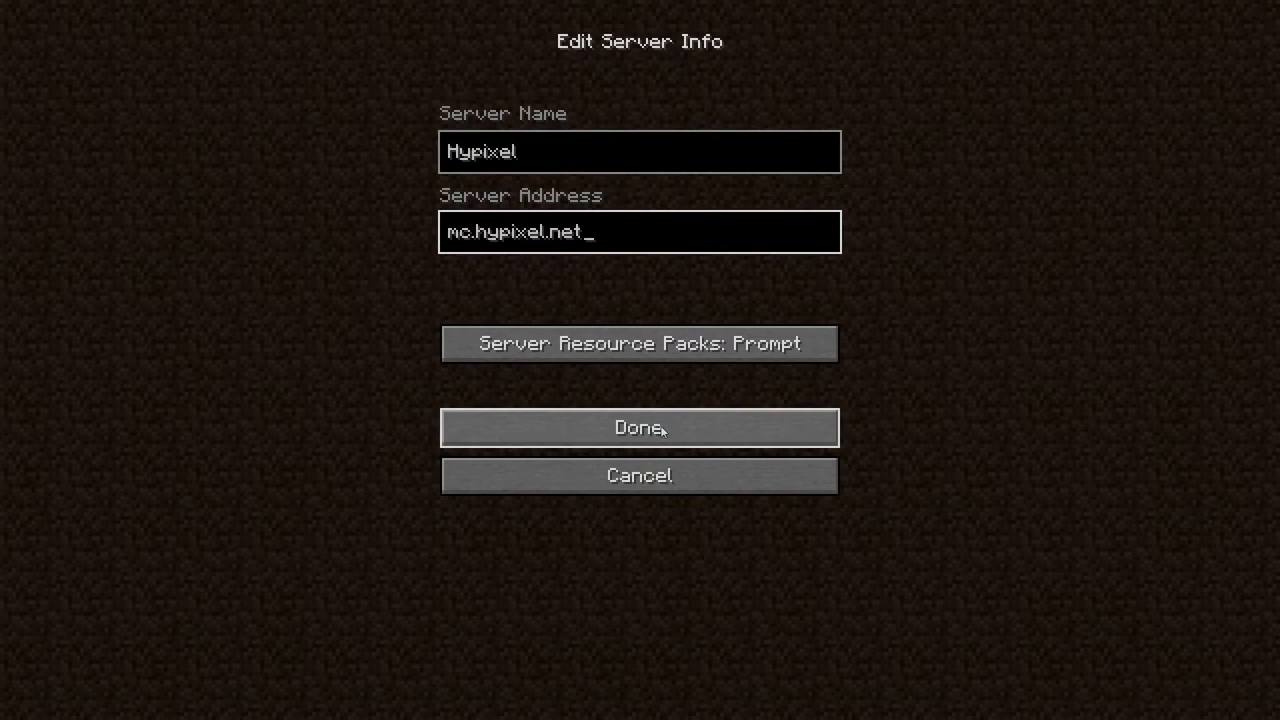
{"action": "left_click", "coordinate": [639, 427]}
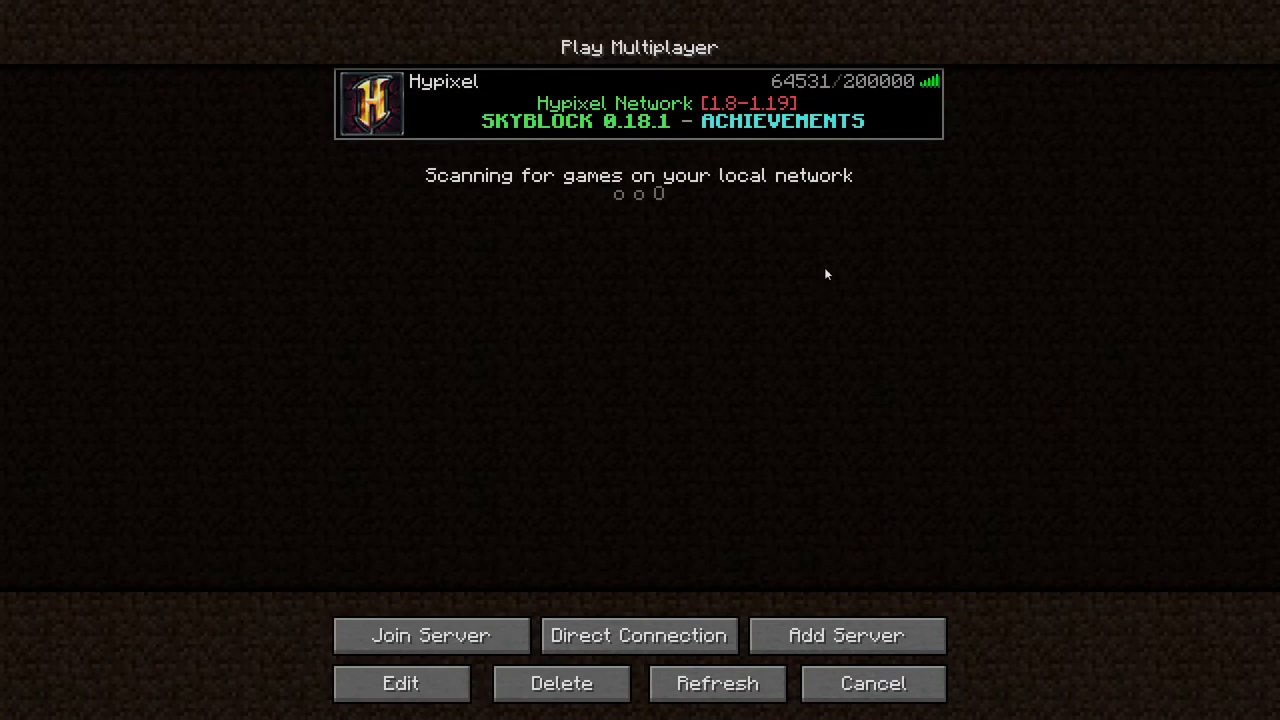
Join the Hypixel server from the multiplayer list.
{"action": "double_click", "coordinate": [638, 104]}
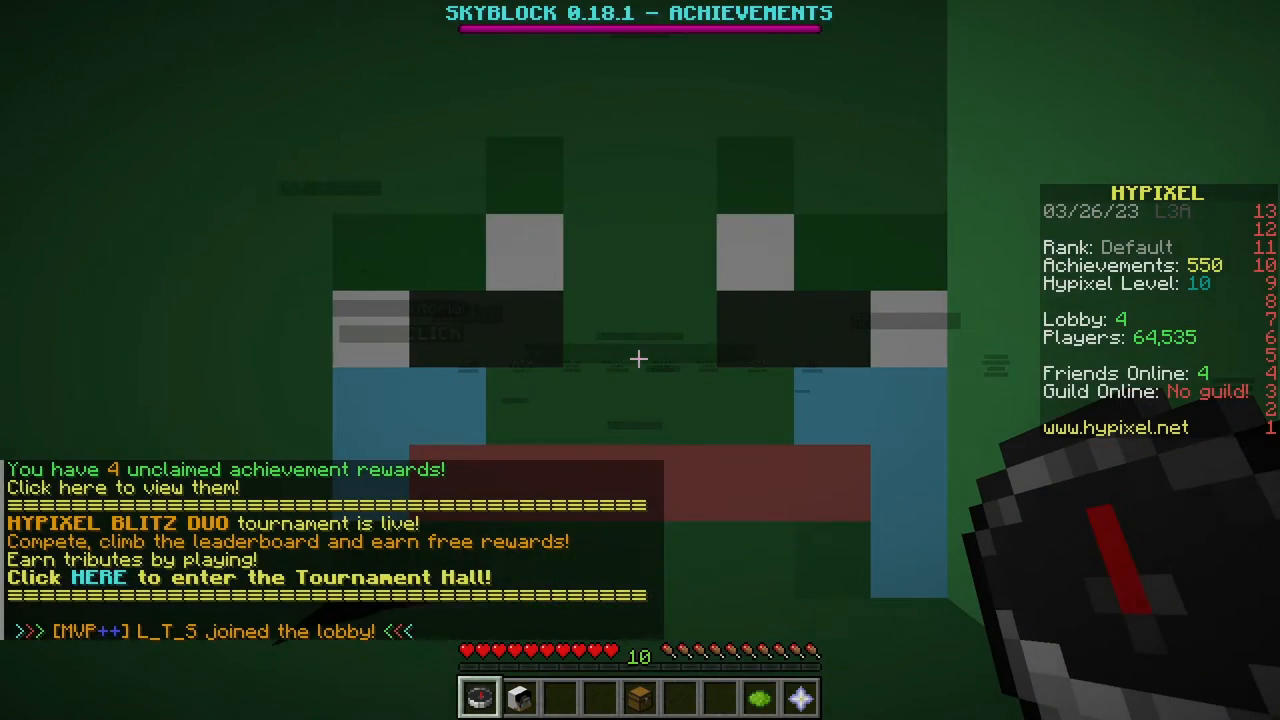